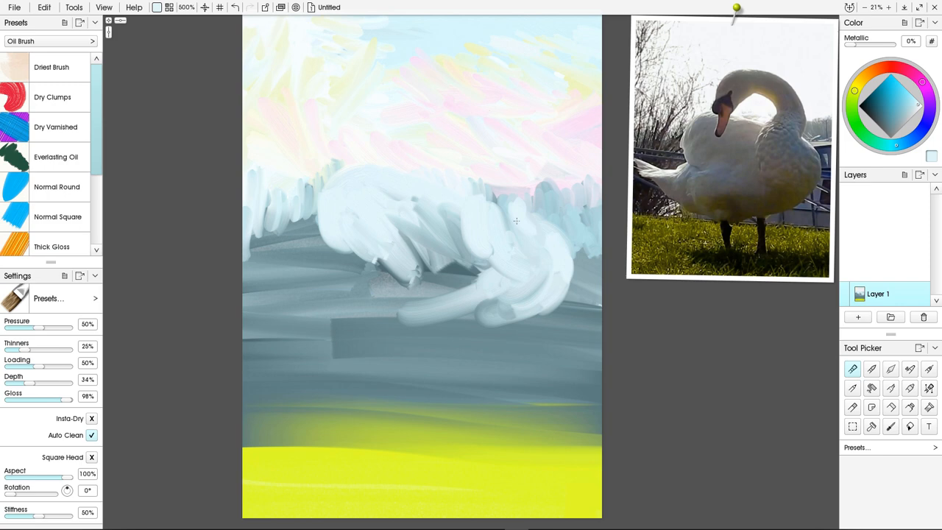
# - Paint the white body mass, grey legs with grass below, and the curved neck in grey-blue
pyautogui.moveTo(515, 221); pyautogui.dragTo(427, 346)
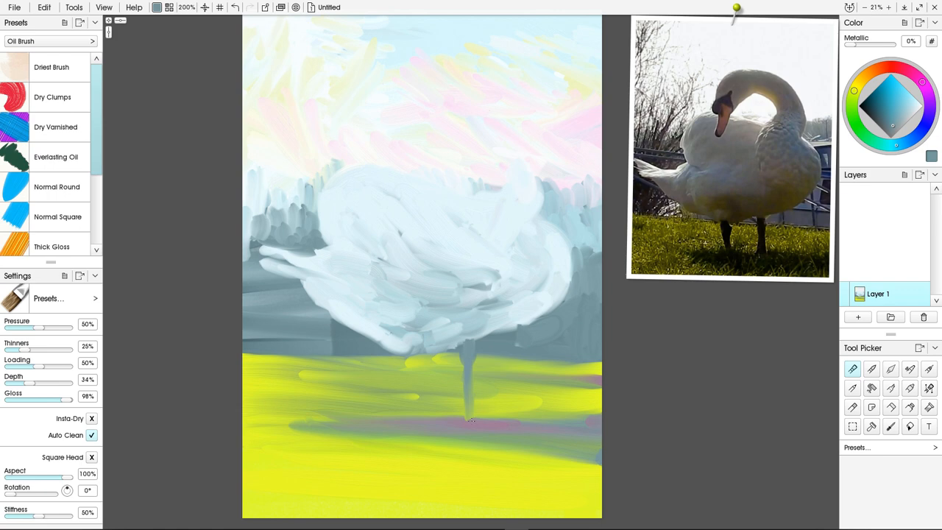
pyautogui.moveTo(468, 353); pyautogui.dragTo(415, 426)
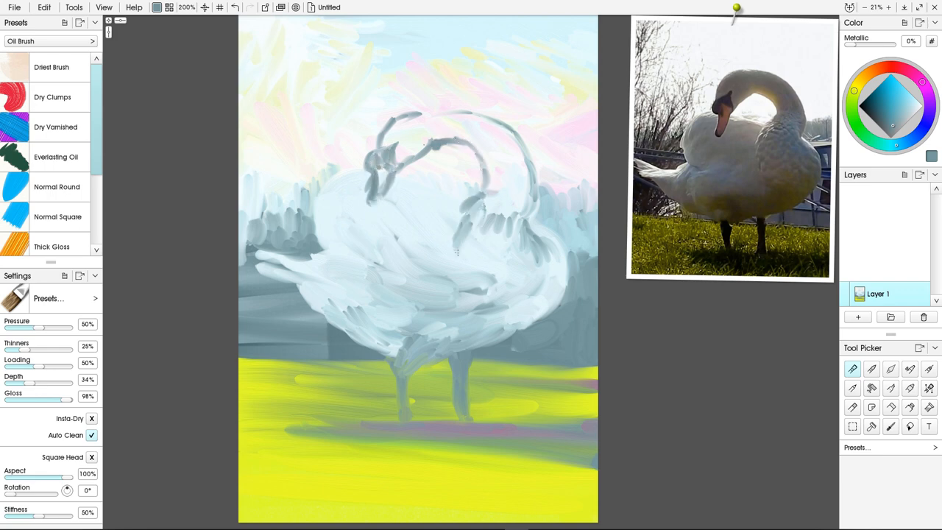
pyautogui.moveTo(456, 251); pyautogui.dragTo(442, 118)
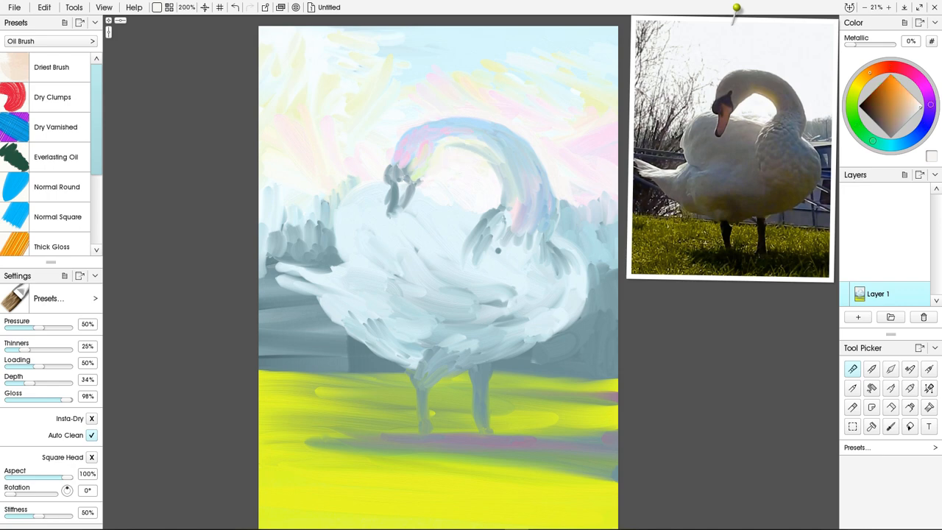
# - Paint the orange beak, blue-pink neck shading, dark eye marking and wing feather texture
pyautogui.moveTo(404, 184); pyautogui.dragTo(397, 218)
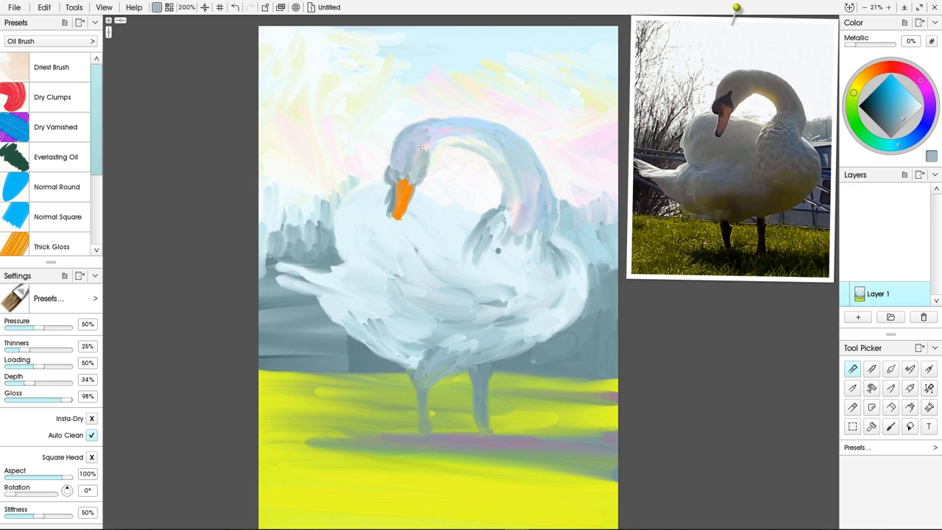
pyautogui.moveTo(424, 147); pyautogui.dragTo(410, 180)
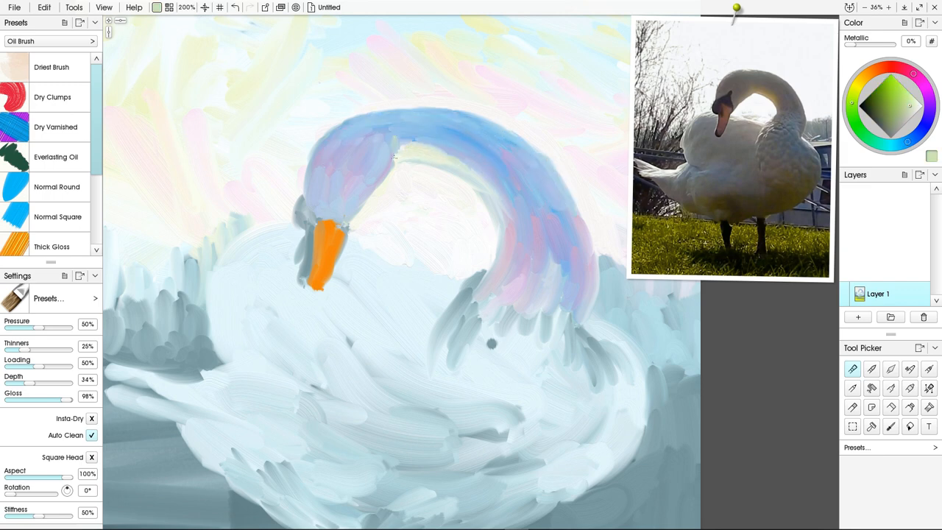
pyautogui.moveTo(375, 161); pyautogui.dragTo(493, 221)
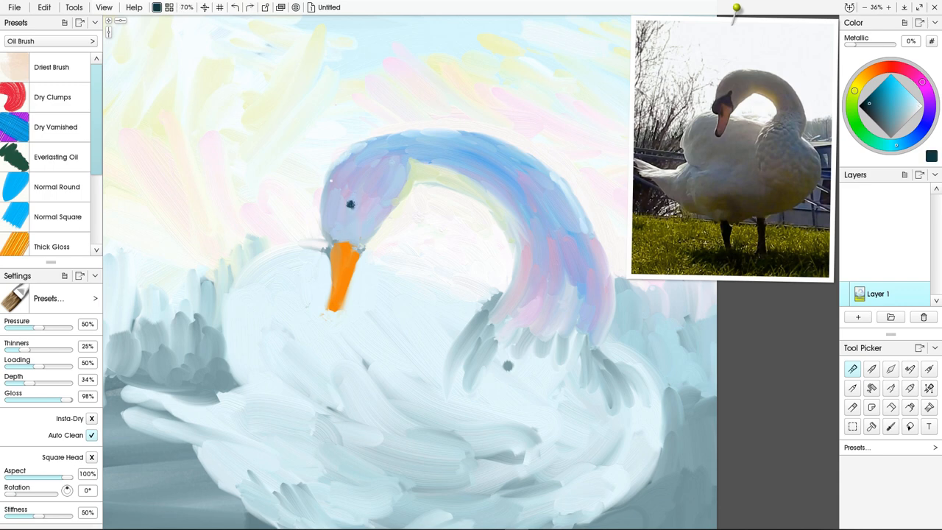
pyautogui.moveTo(346, 203); pyautogui.dragTo(339, 250)
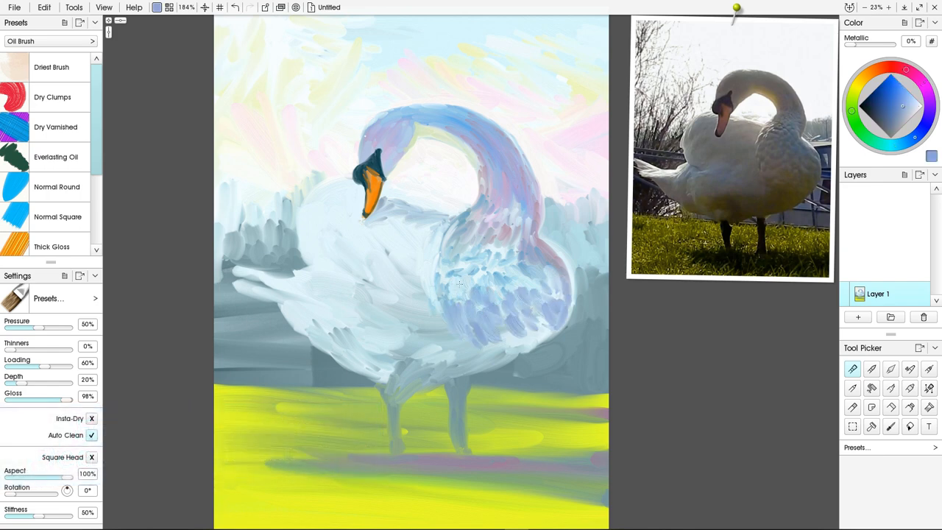
# - Add lilac feather strokes, white highlights and yellow reflected tones on the lower body
pyautogui.moveTo(456, 280); pyautogui.dragTo(522, 339)
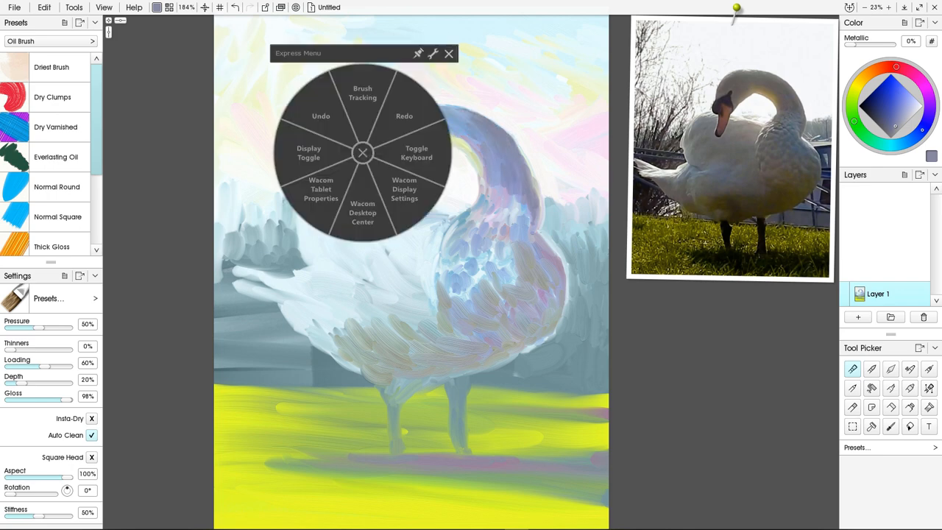
pyautogui.click(362, 152)
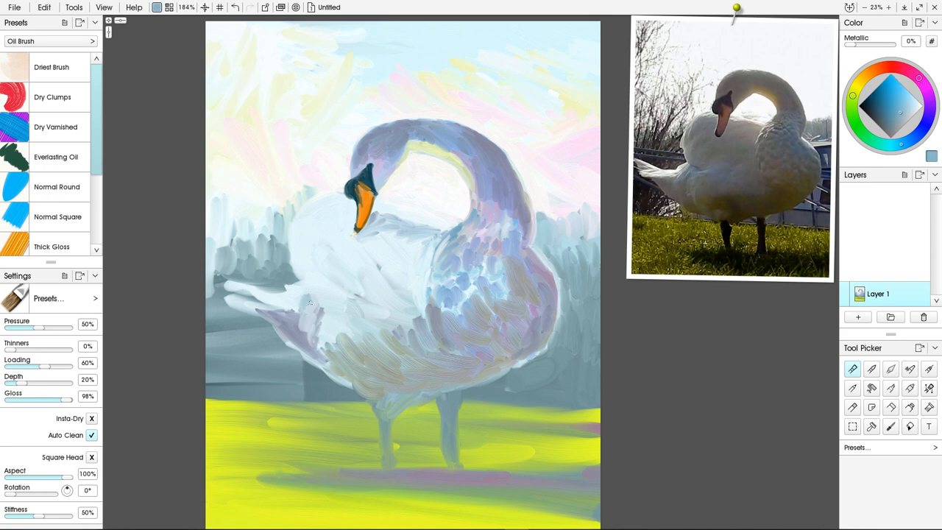
pyautogui.moveTo(309, 301); pyautogui.dragTo(283, 321)
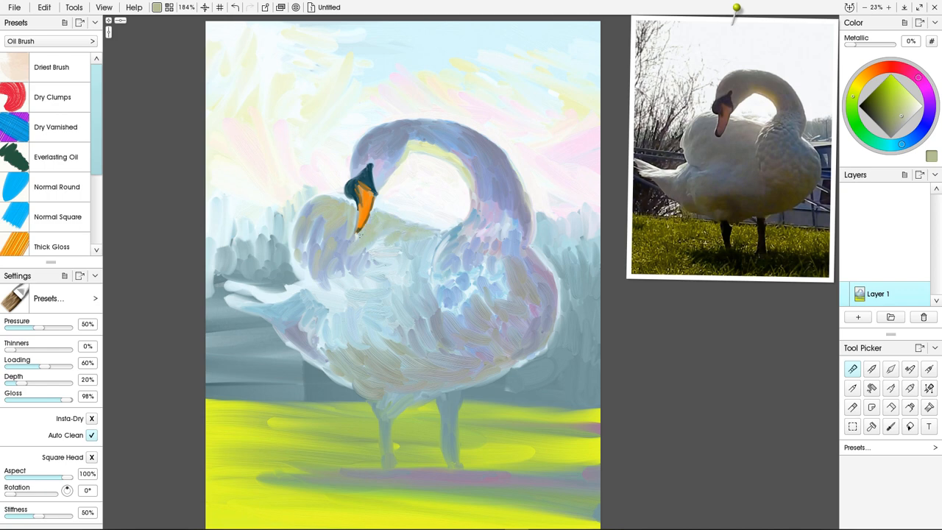
pyautogui.moveTo(360, 221); pyautogui.dragTo(419, 273)
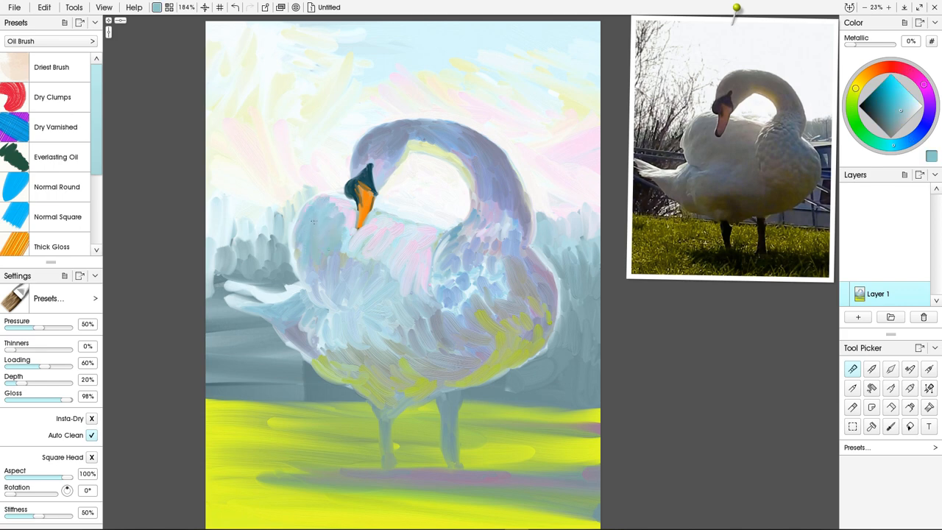
# - Paint dark teal trees behind the swan and darken the background and legs
pyautogui.click(350, 228)
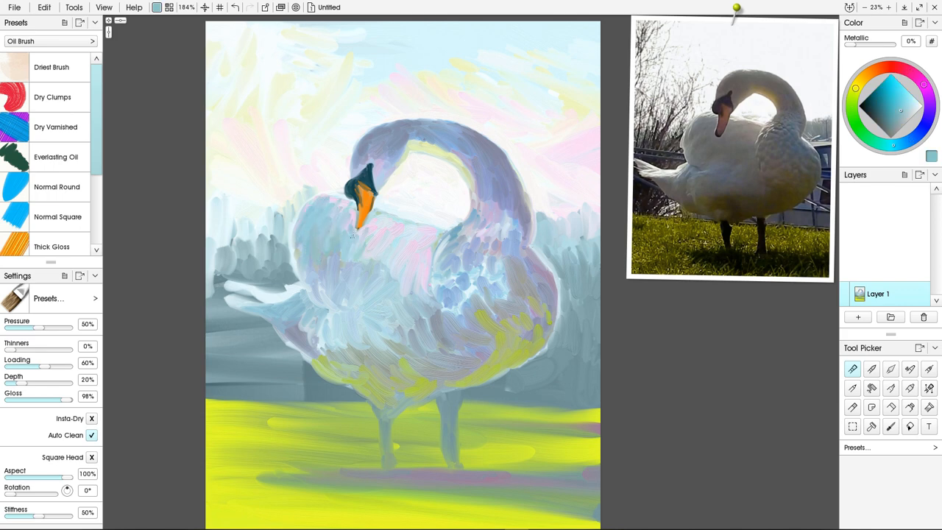
pyautogui.moveTo(368, 243); pyautogui.dragTo(397, 309)
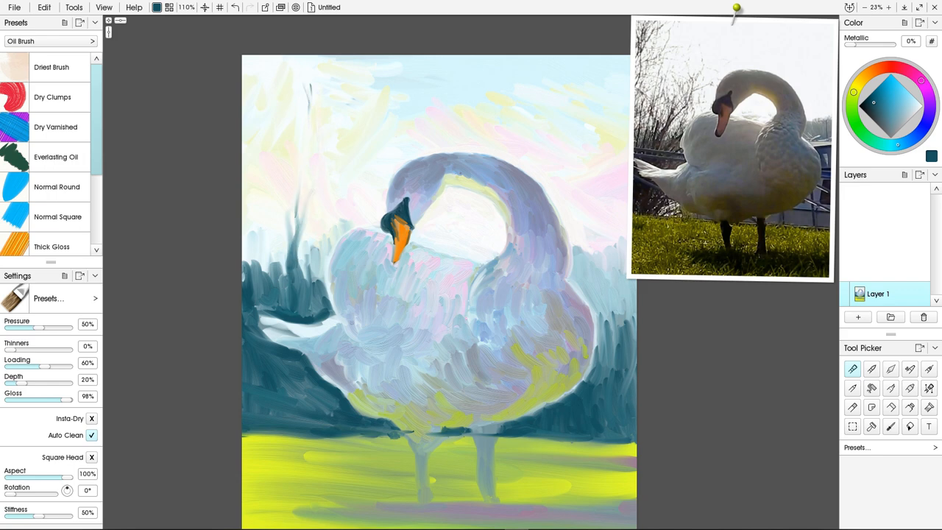
pyautogui.moveTo(312, 88); pyautogui.dragTo(302, 279)
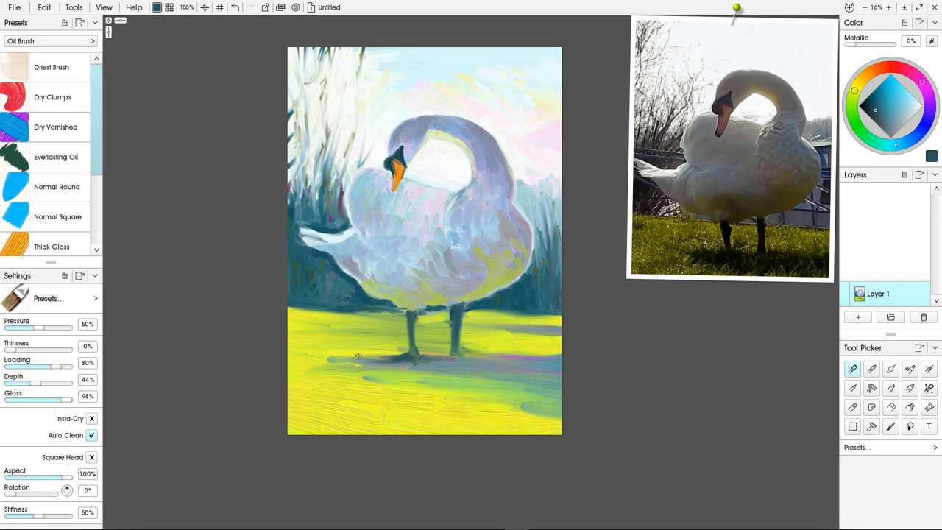
# - Paint the grass and legs, then stroke pale blue over the swan's body
pyautogui.moveTo(360, 357); pyautogui.dragTo(463, 361)
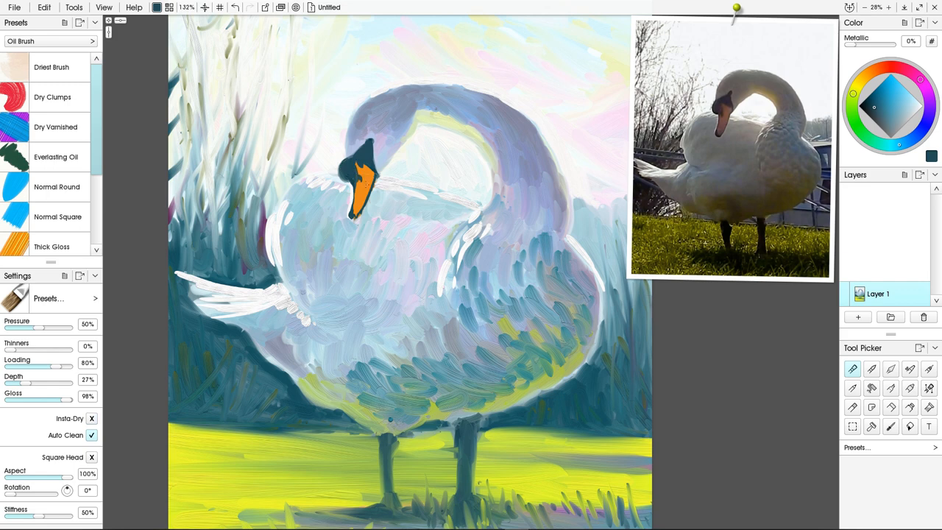
pyautogui.click(889, 103)
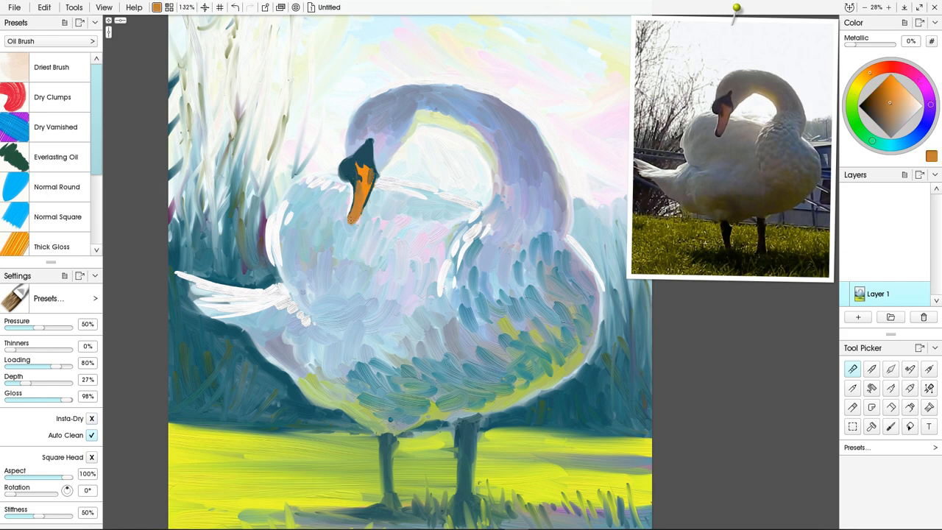
pyautogui.click(871, 91)
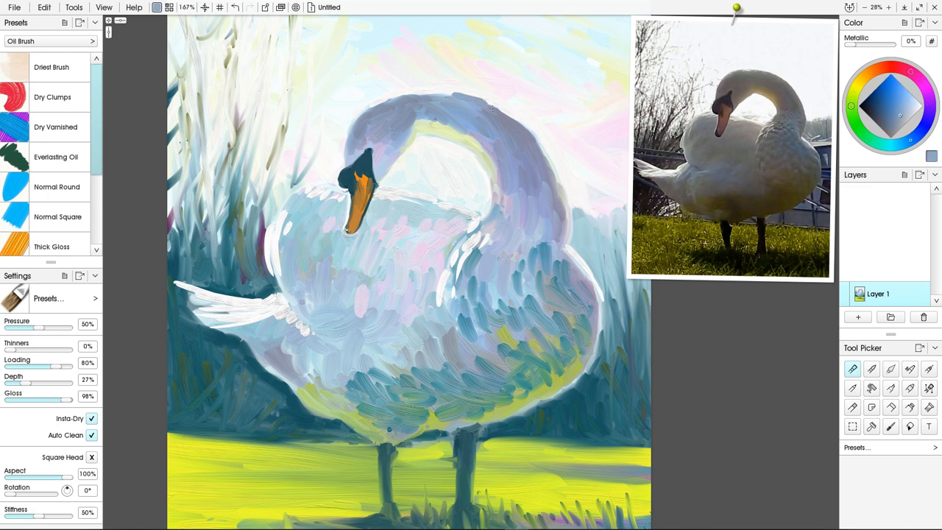
pyautogui.moveTo(382, 101); pyautogui.dragTo(562, 209)
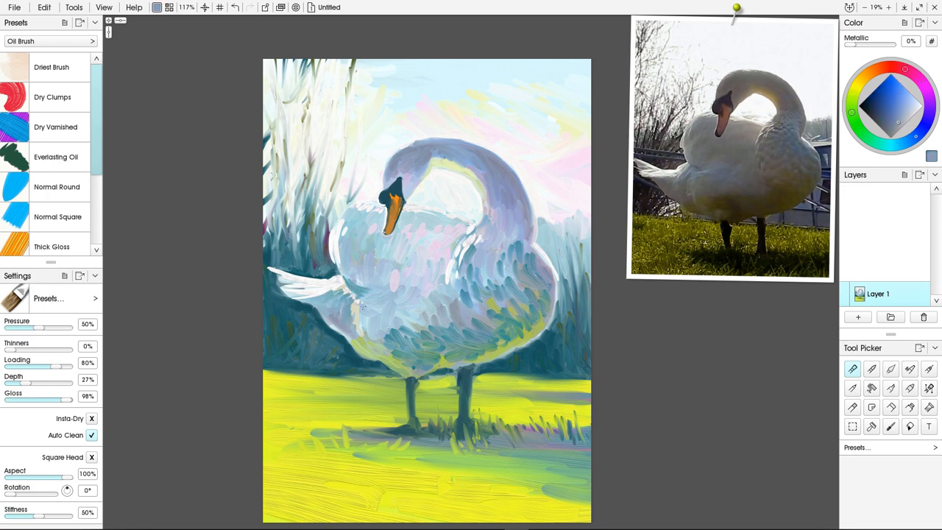
# - Pick a yellow-green for the grass strokes and the corner signature colour
pyautogui.click(91, 418)
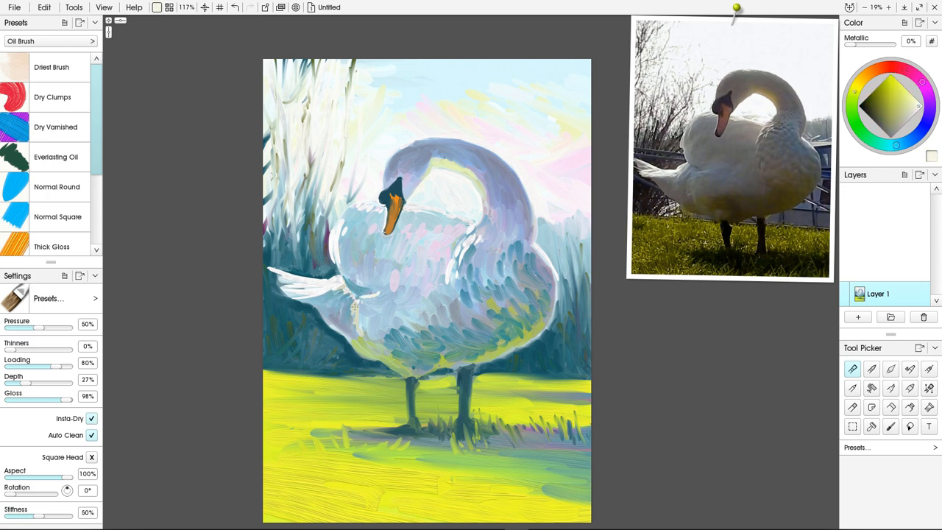
pyautogui.click(91, 418)
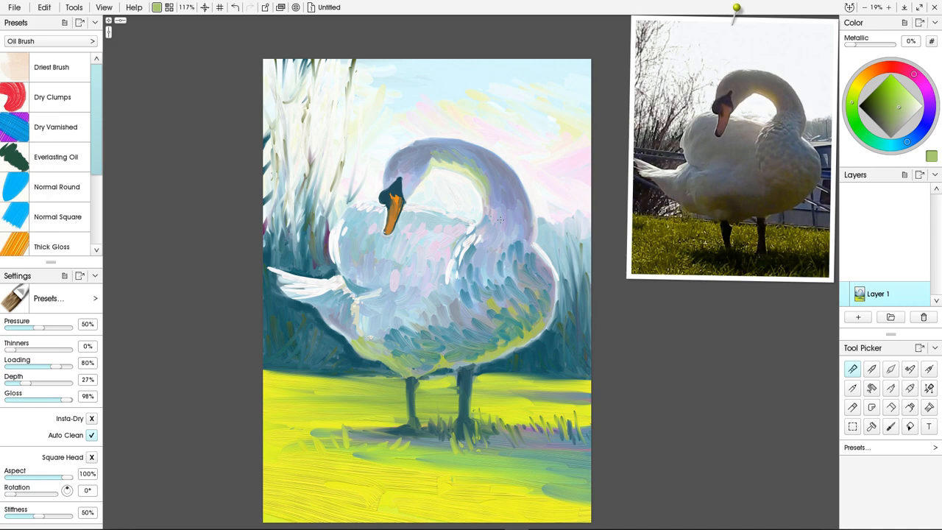
pyautogui.click(889, 106)
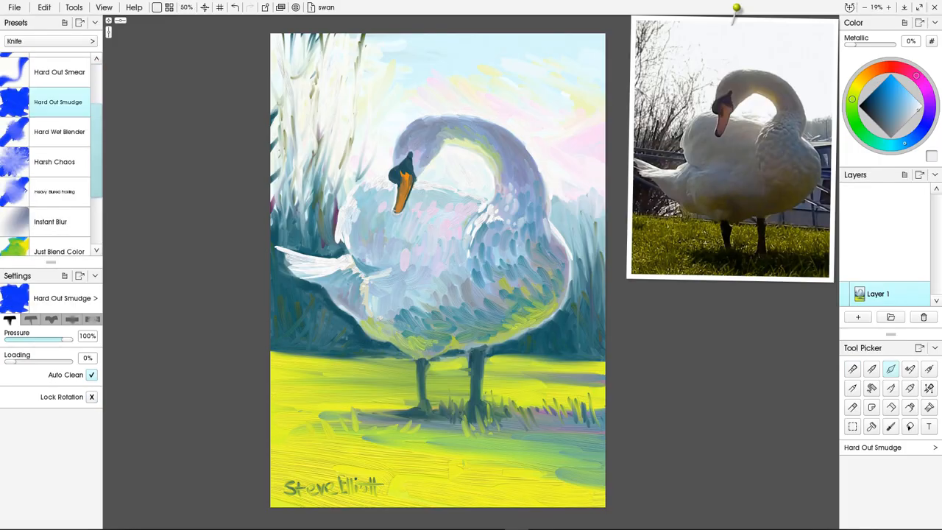
# - Zoom in and smudge the brush strokes on the swan's neck into softer paint
pyautogui.scroll(3)
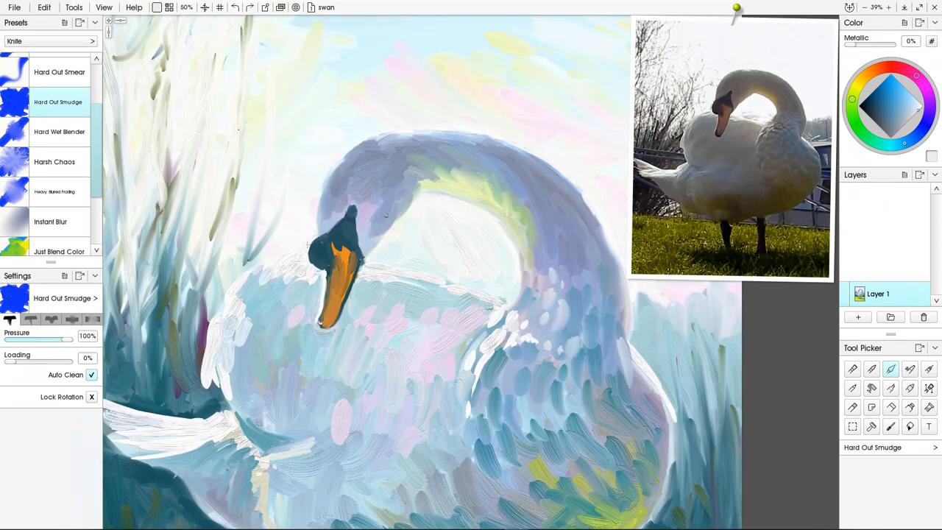
pyautogui.moveTo(316, 294); pyautogui.dragTo(221, 412)
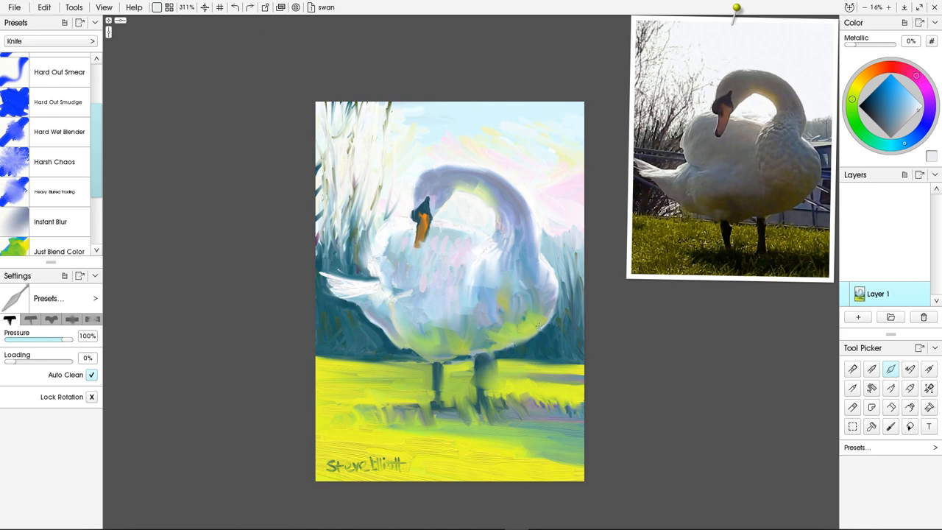
pyautogui.moveTo(538, 327); pyautogui.dragTo(409, 375)
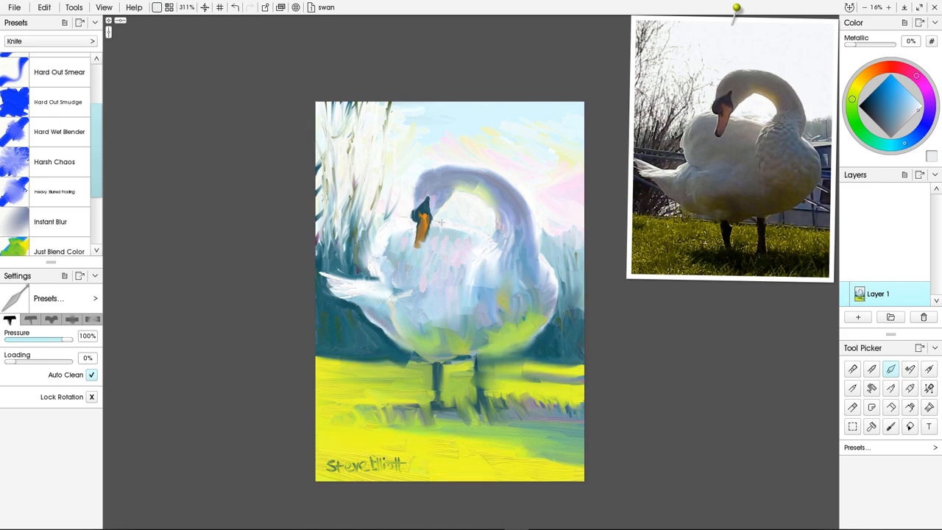
pyautogui.click(15, 8)
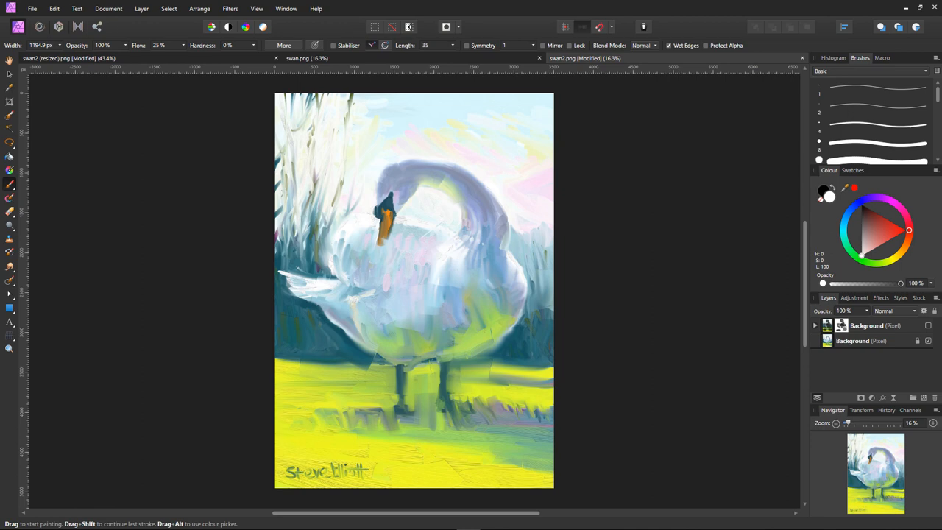
pyautogui.moveTo(583, 59)
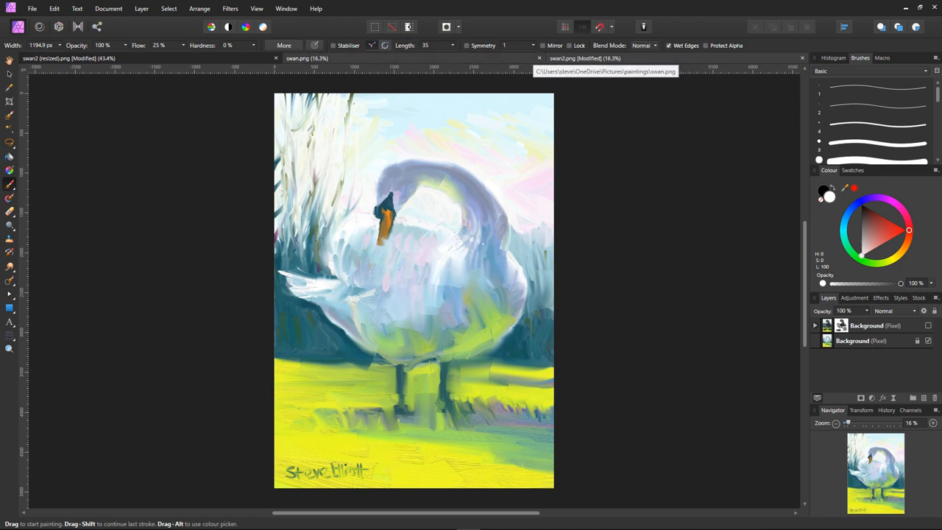
pyautogui.click(53, 9)
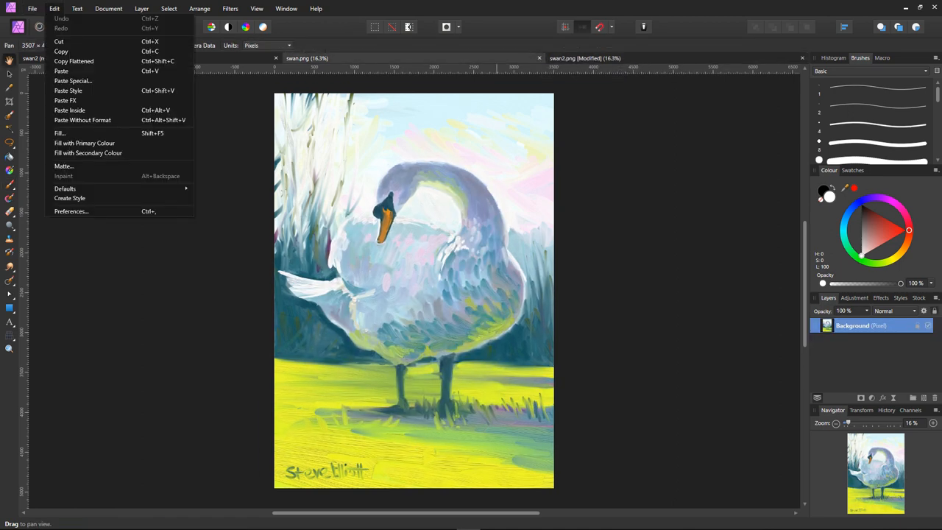
pyautogui.moveTo(62, 50)
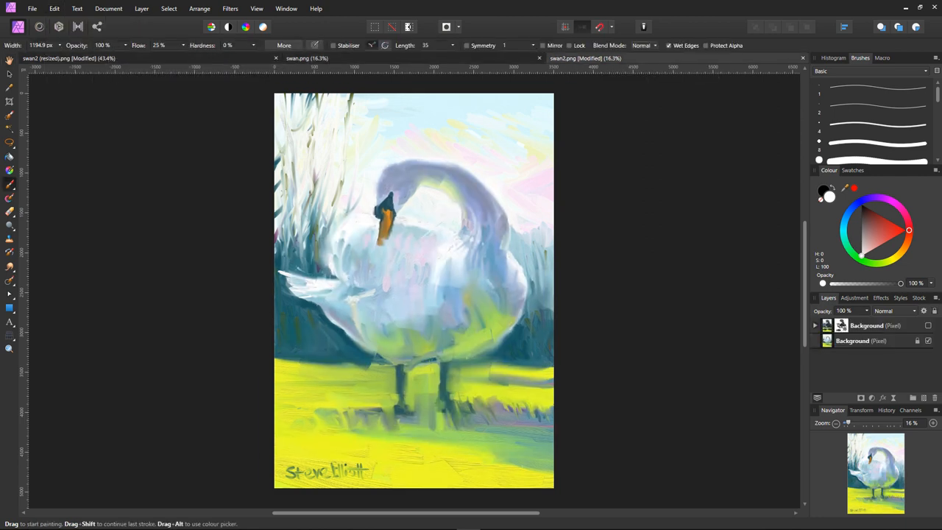
pyautogui.click(53, 9)
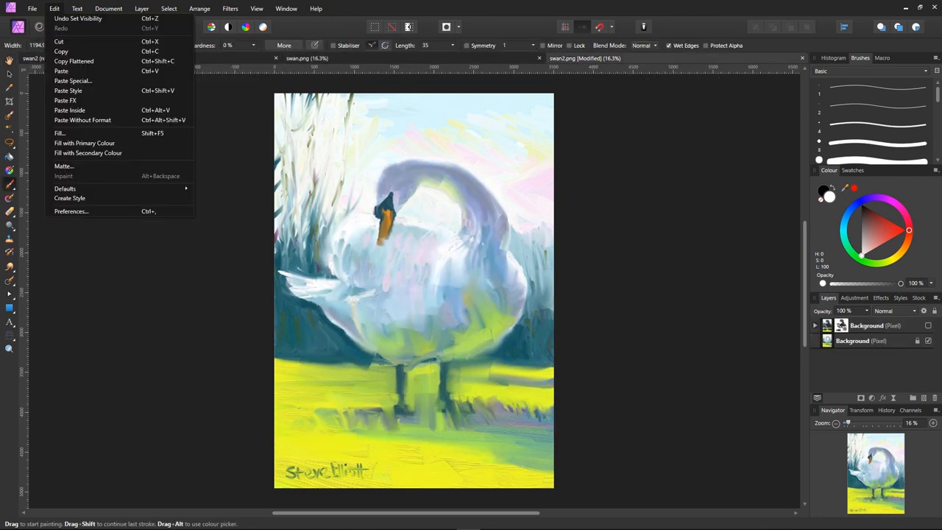